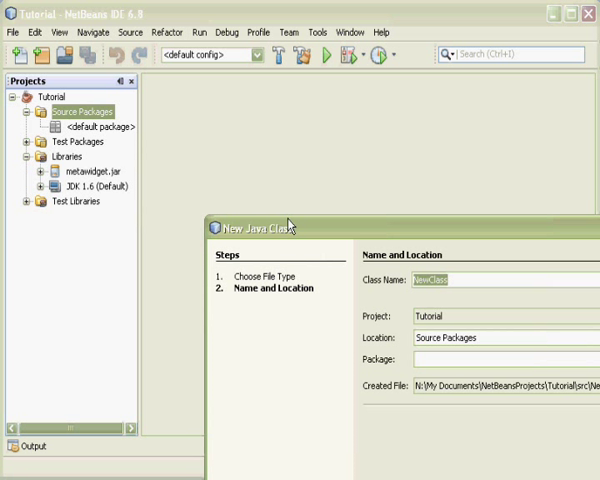
Name the new Java class Person in package com.myapp and create it.
text(Person)
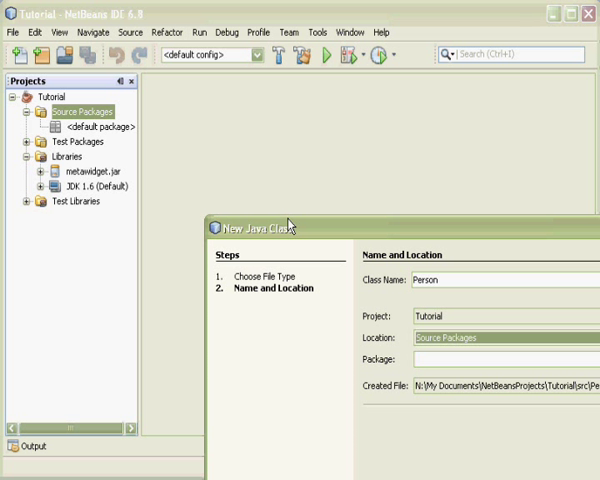
text(com.myapp)
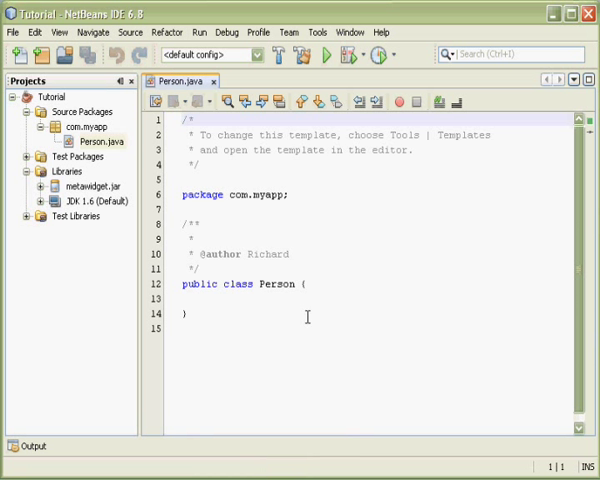
Declare public fields String name, int age and boolean retired in Person.
text(public)
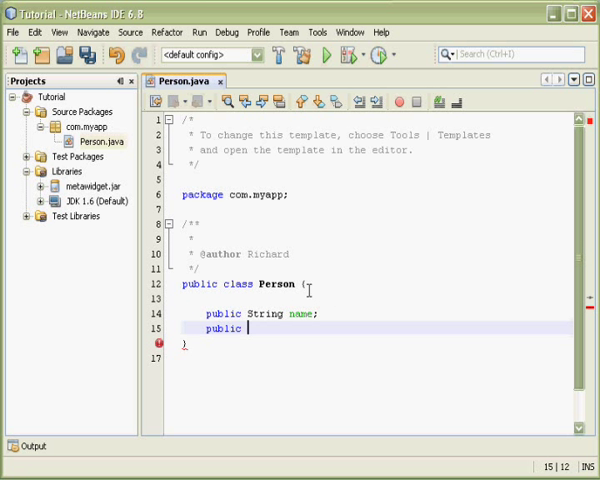
text(int age;)
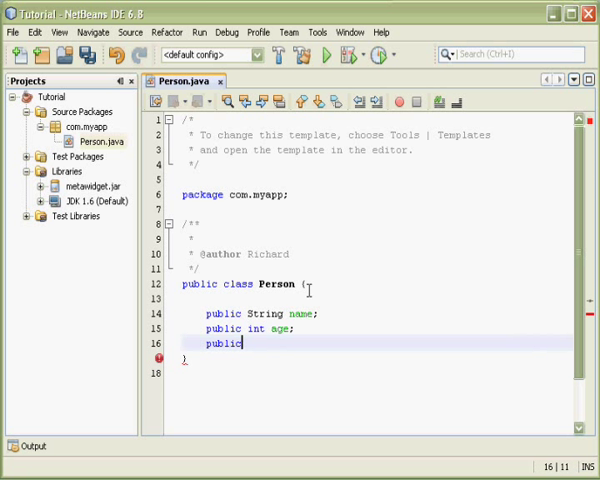
text(bo)
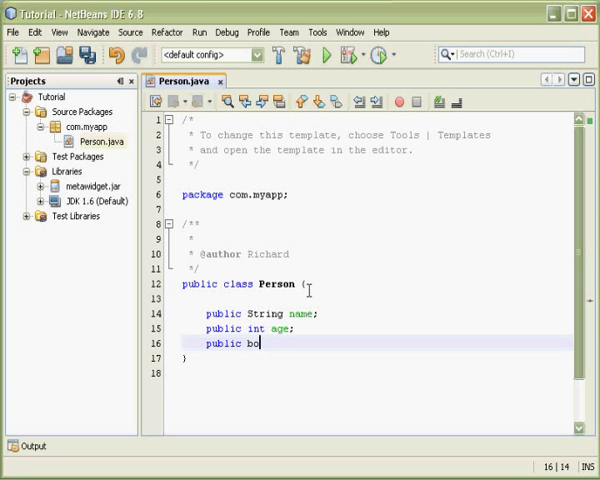
text(olean retired;)
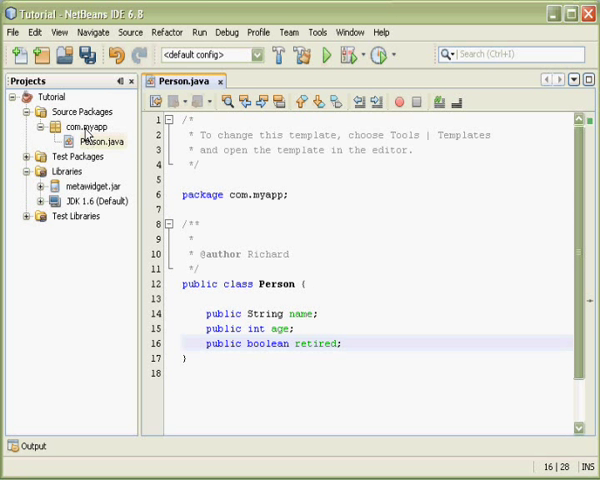
Create a Java class named Main from the com.myapp package's New menu.
right_click(72, 124)
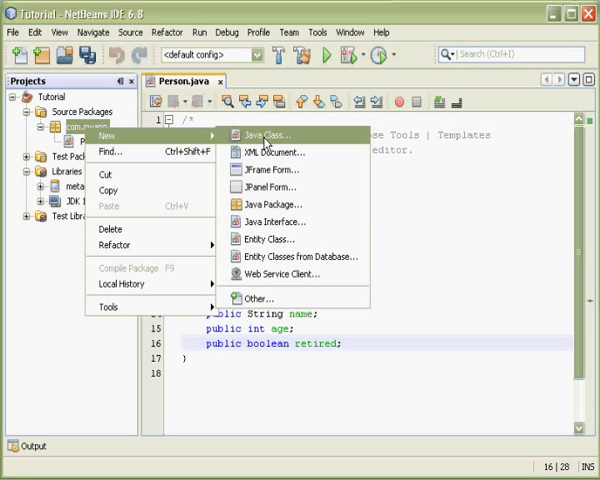
click(268, 134)
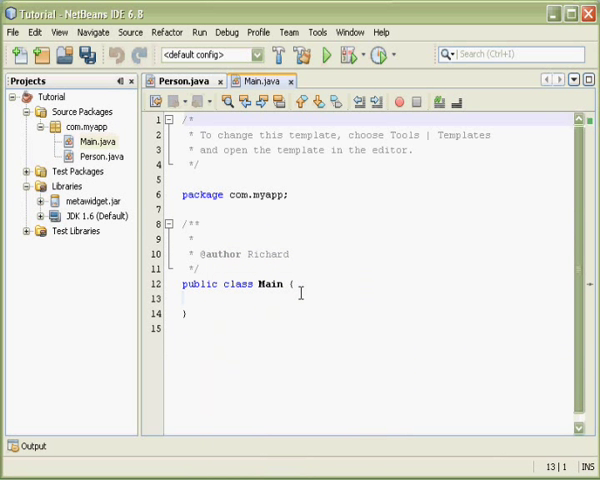
Write public static void main(String[] args) with Person person = new Person(); in Main.
click(300, 299)
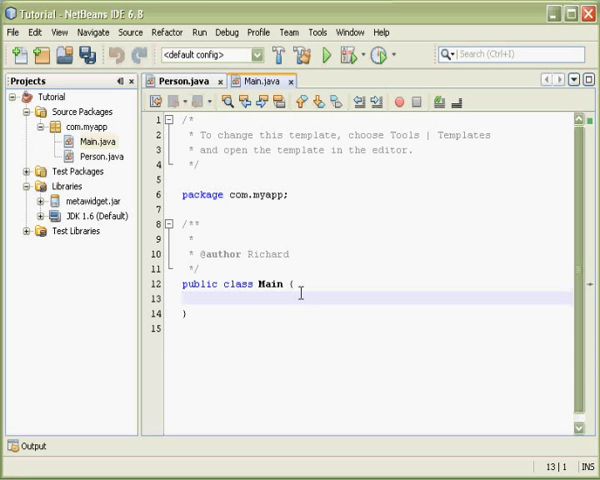
text(public)
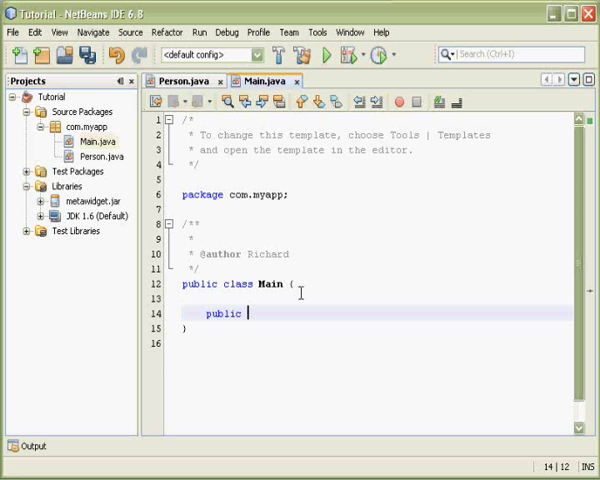
text(static void main( String[] args)
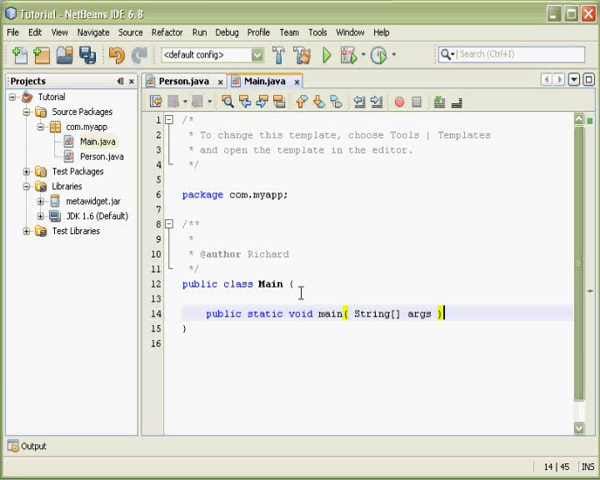
text(Person person = n)
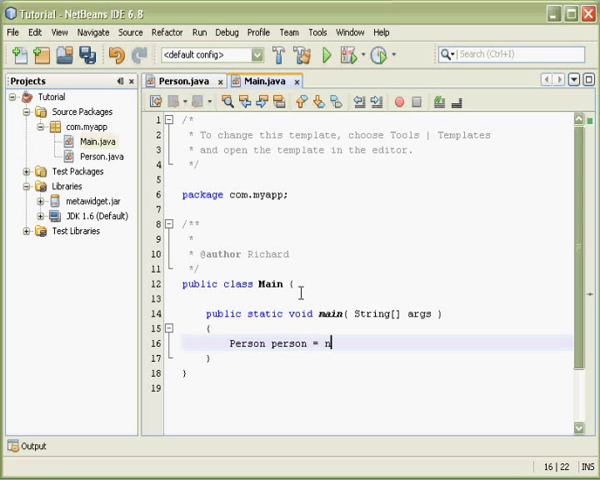
text(ew Person)
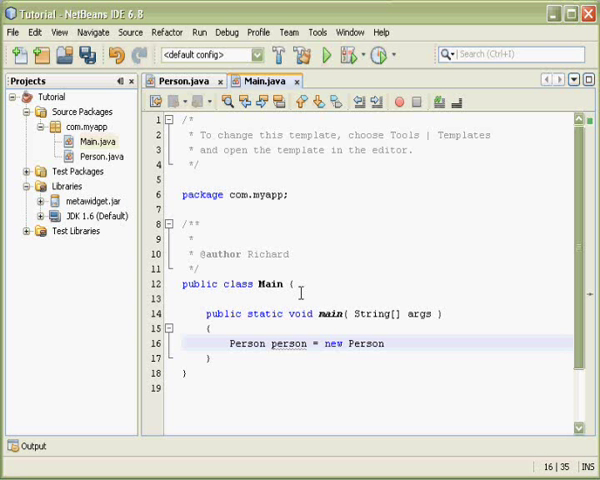
text(SwingMetawidget metawidg)
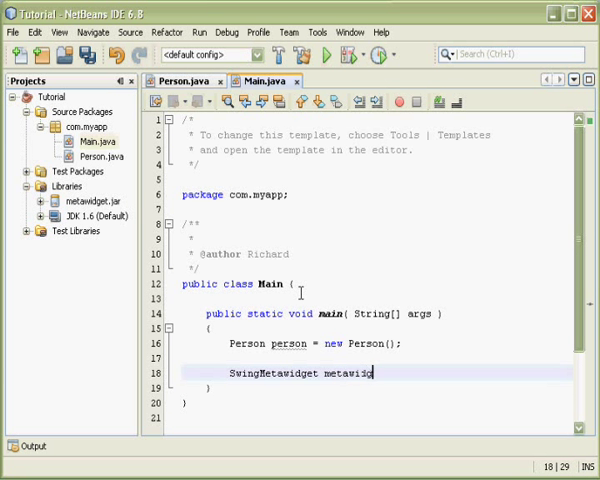
Declare metawidget = new SwingMetawidget() and call metawidget.setToInspect(person).
text(= new SwingM)
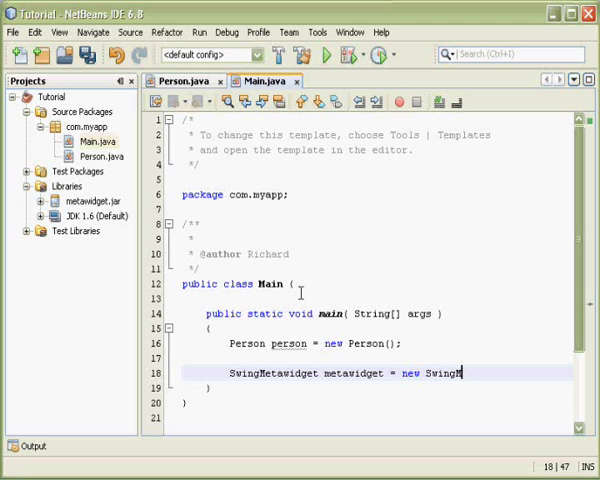
text(etawidget();)
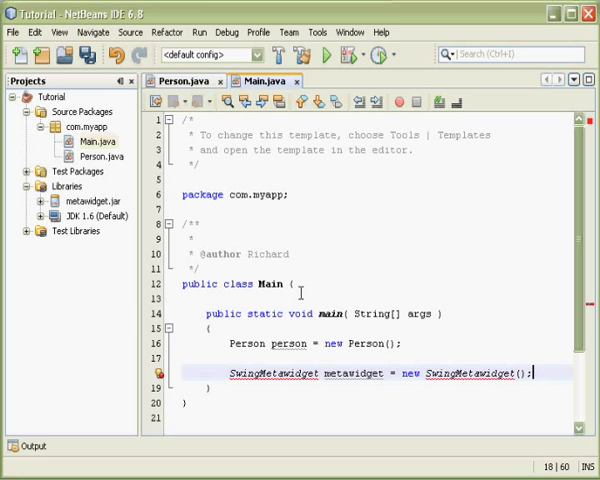
text(metawidgt)
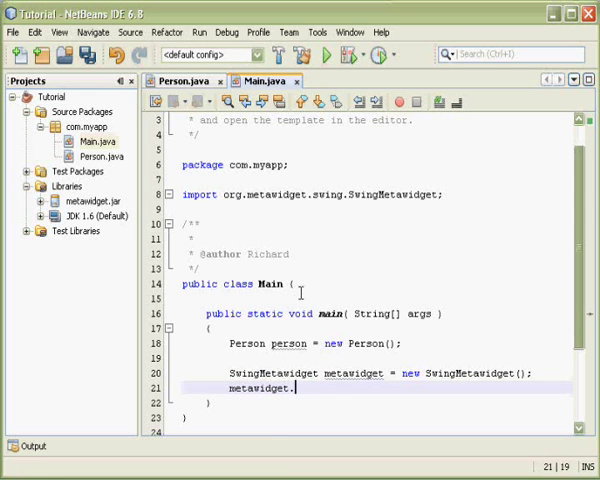
text(setToInspect( person );)
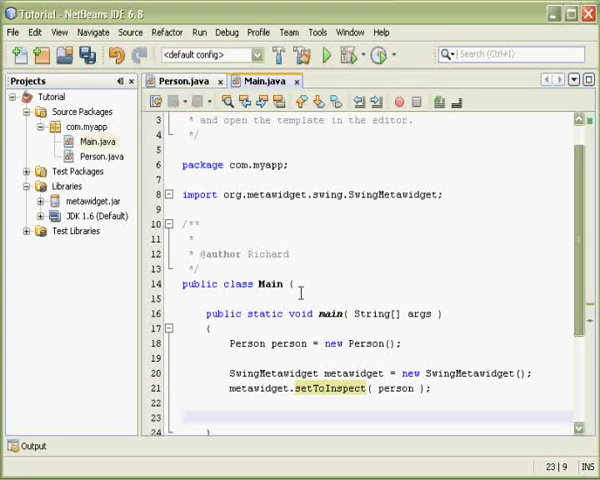
text(JFa)
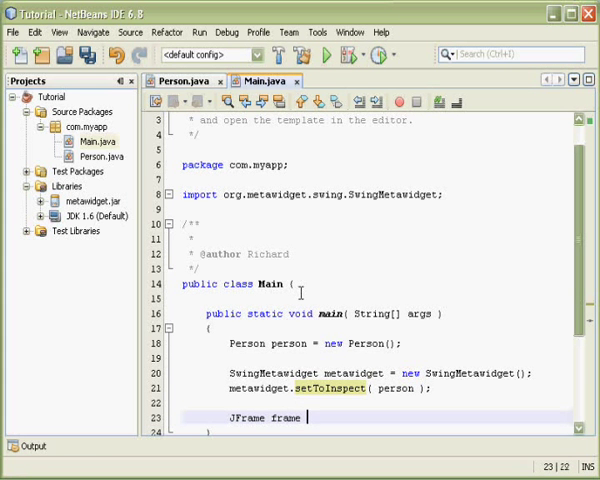
Create the 'Metawidget Tutorial' JFrame holding the metawidget, sized 400×250 and visible.
text(= new JFrame)
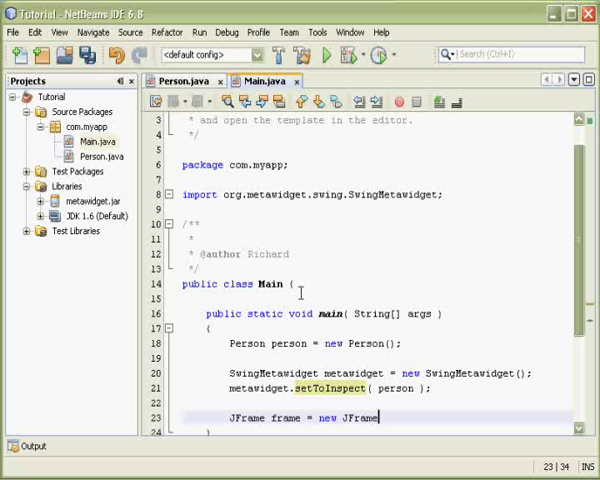
text("Metawidget Tu")
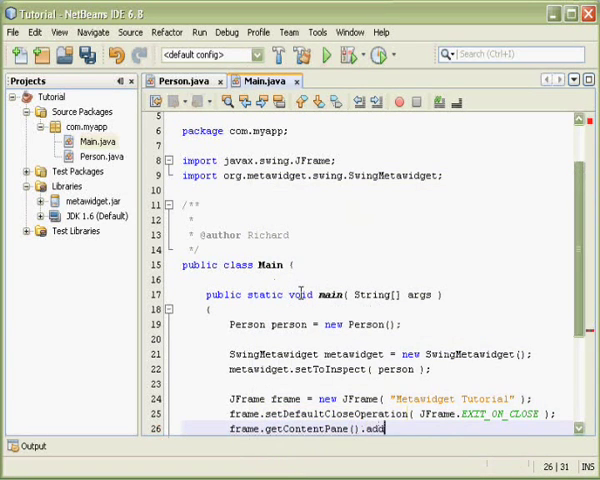
text(( metawidget );)
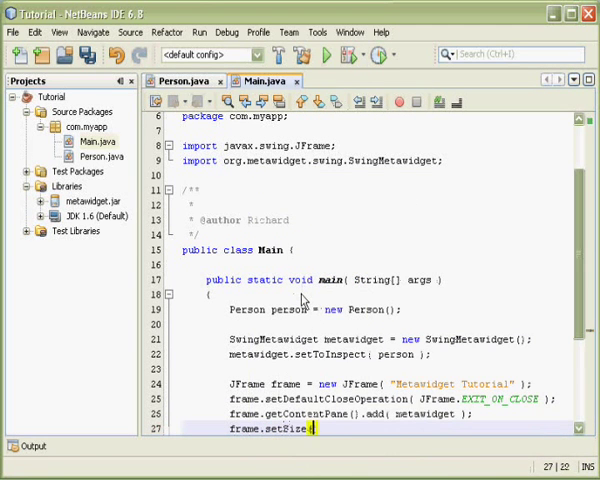
text(40C, 250)
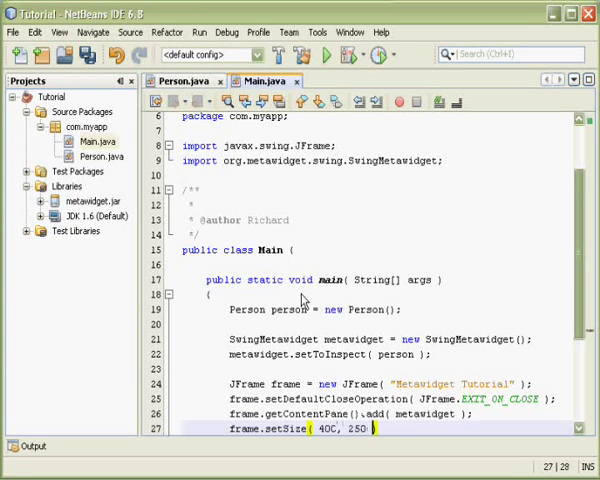
text(frm)
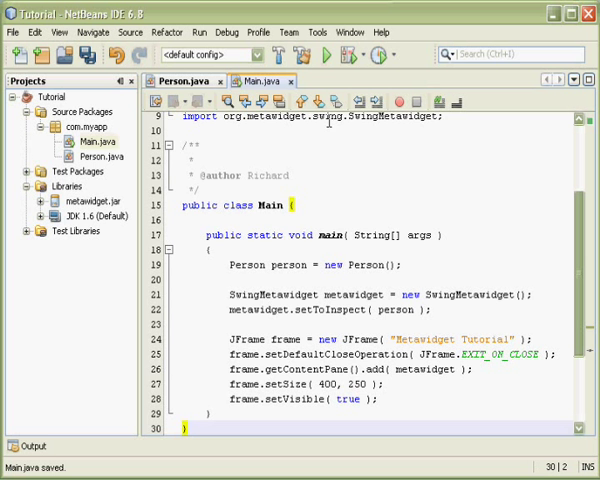
Run the Tutorial project from the Run Main Project toolbar button.
click(322, 54)
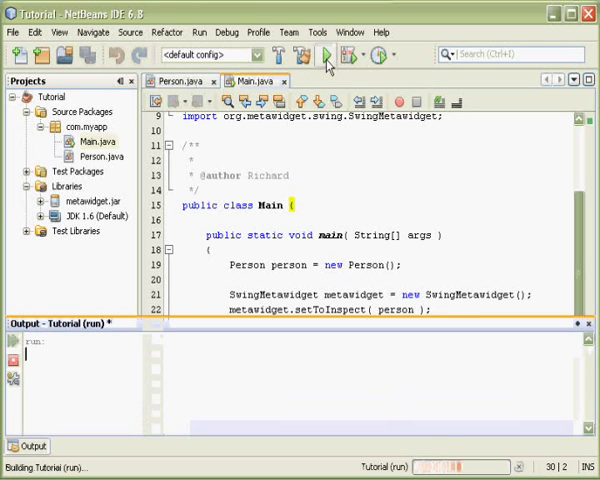
click(325, 54)
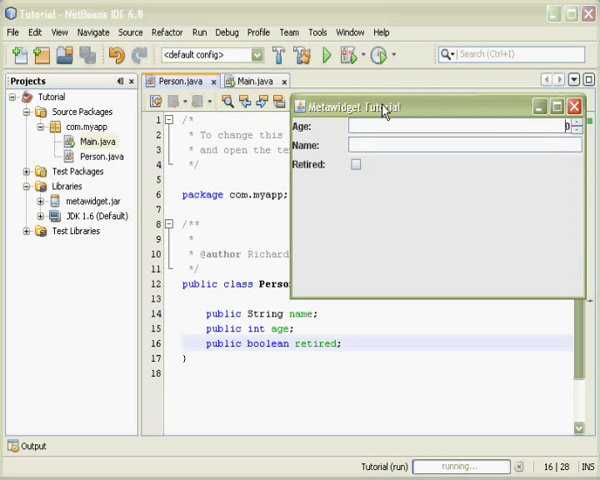
mouse_move(385, 110)
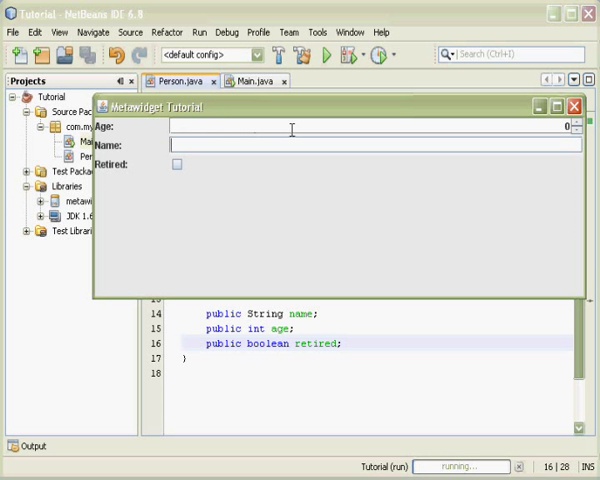
mouse_move(585, 175)
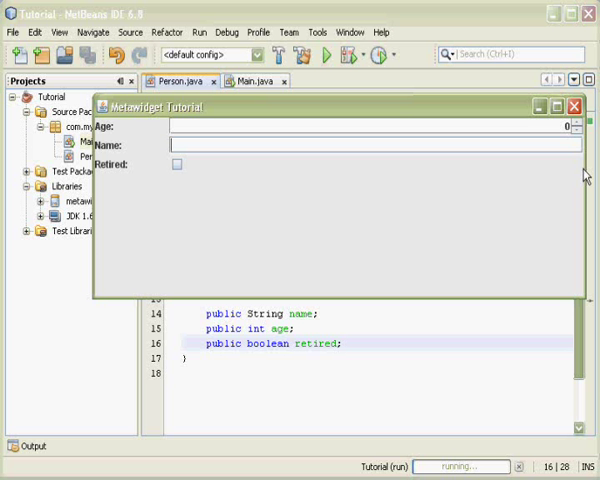
mouse_move(527, 208)
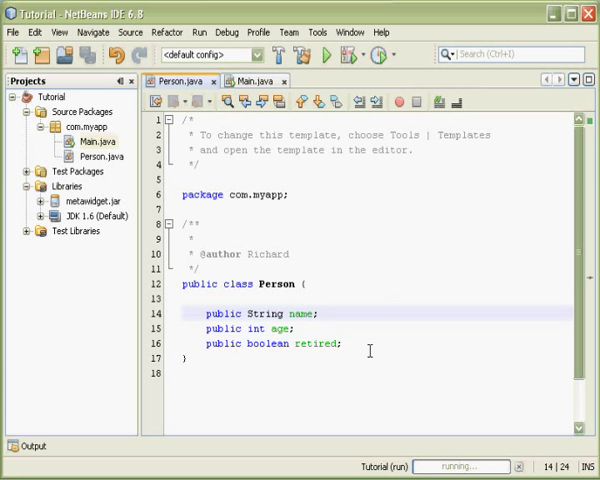
text(@UiComesAfter("name)
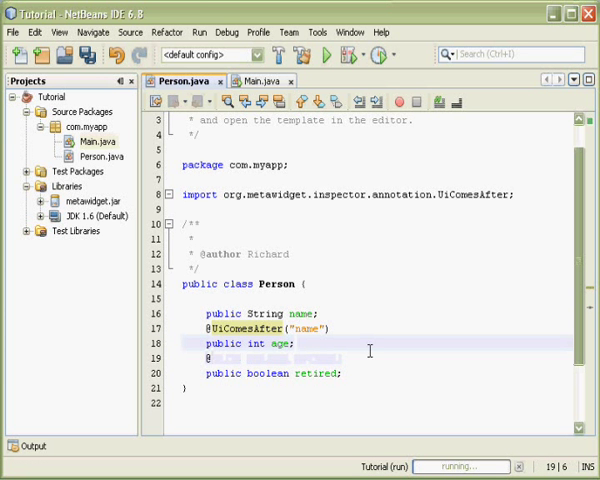
text(UiComesAfter)
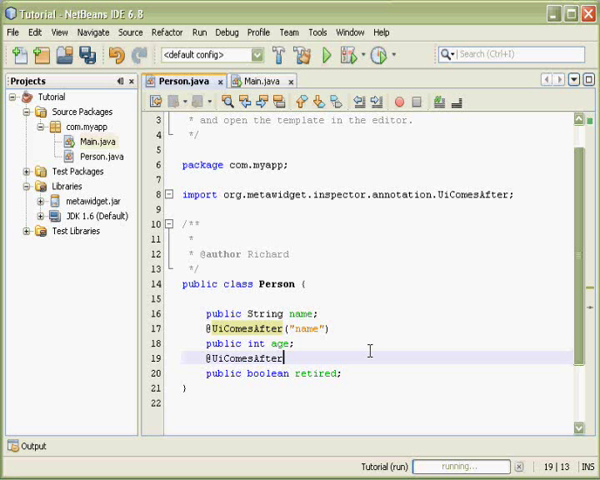
text(("age"))
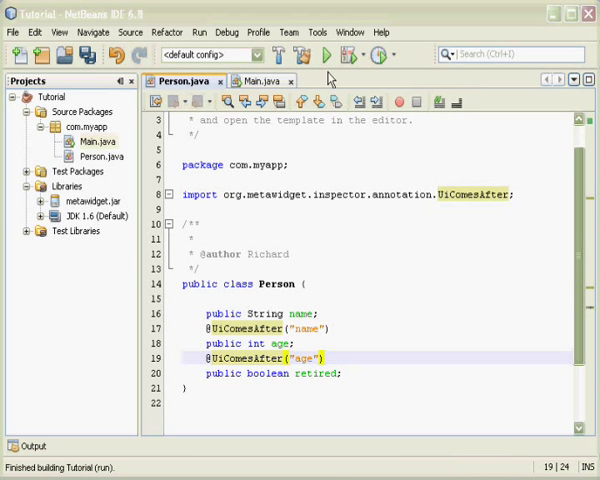
click(324, 55)
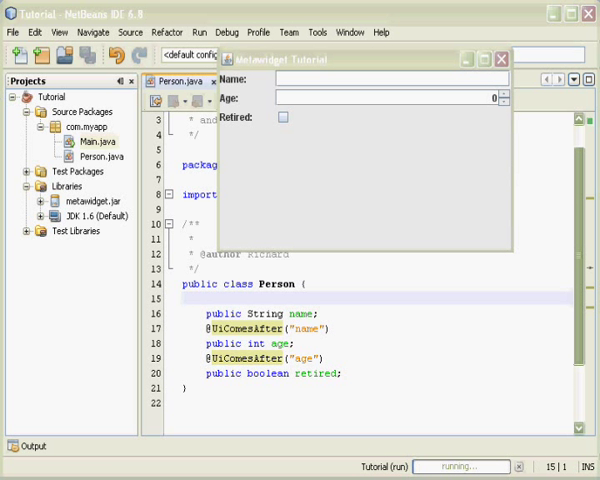
mouse_move(359, 352)
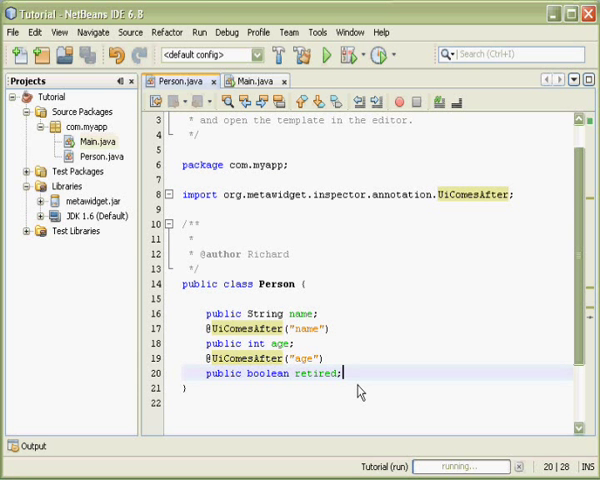
text(@UiComesAfter( "retired)
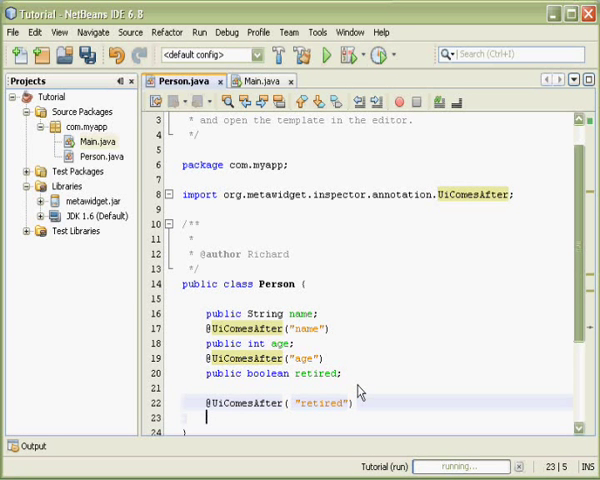
text(public Gender)
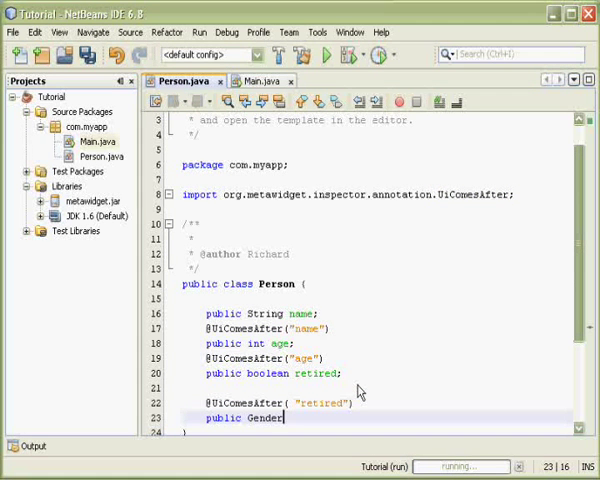
text(gender;)
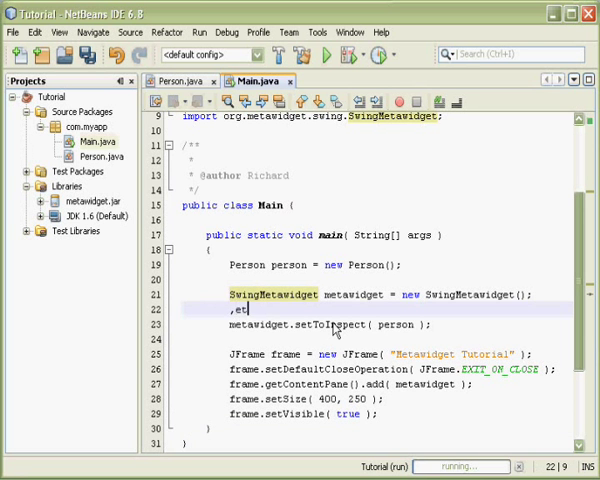
Call metawidget.setInspector(new Java5Inspector()) in Main's main method.
text(metawidget.)
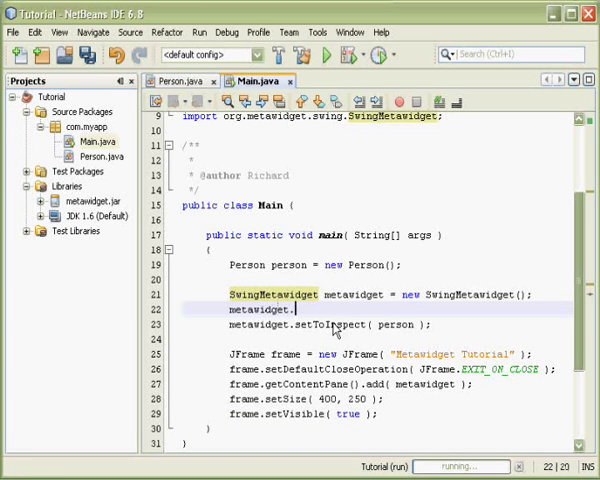
text(setInspector())
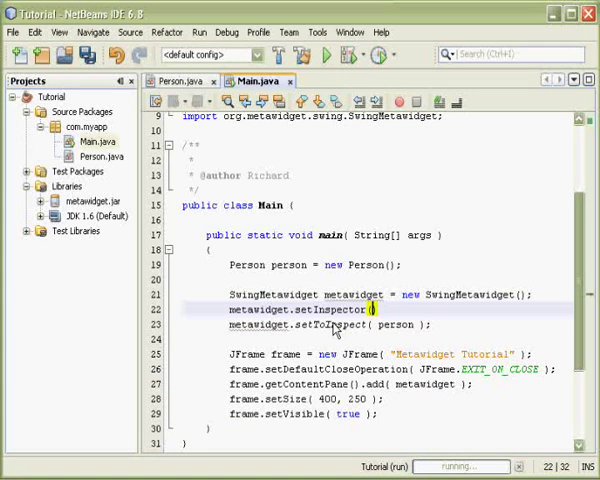
text(new Java5I)
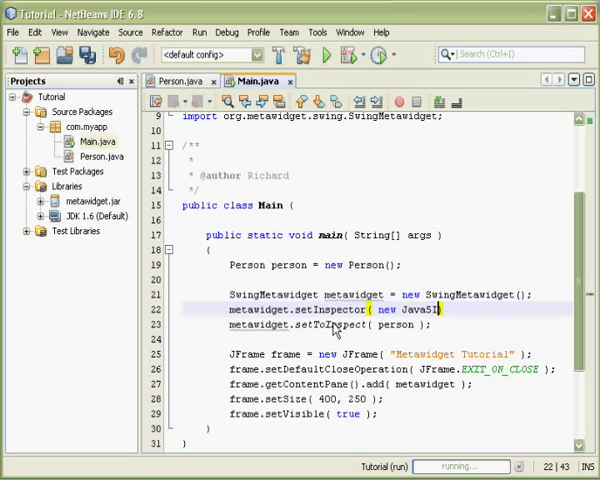
text(Inspector())
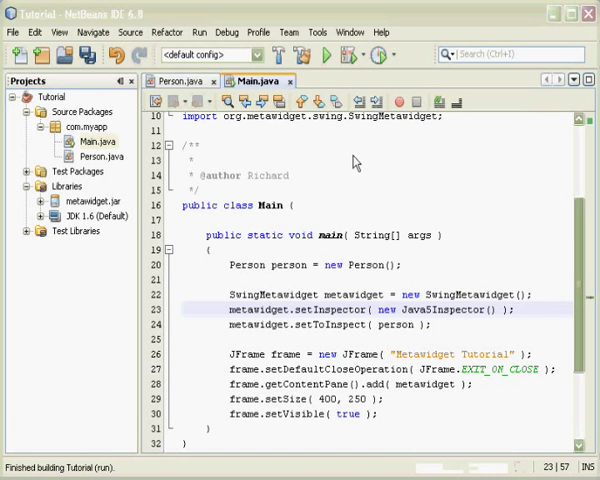
Run the Tutorial app and expand the Gender combo box to show Male and Female.
click(307, 55)
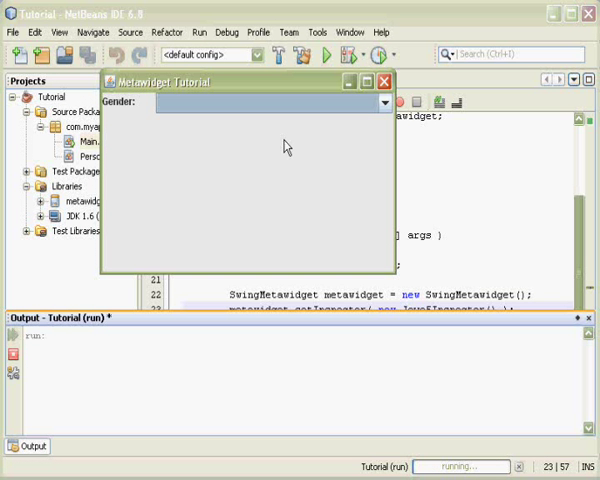
mouse_move(203, 106)
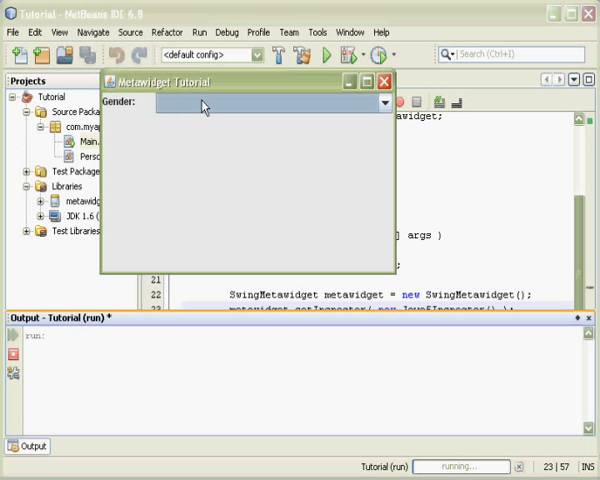
click(384, 103)
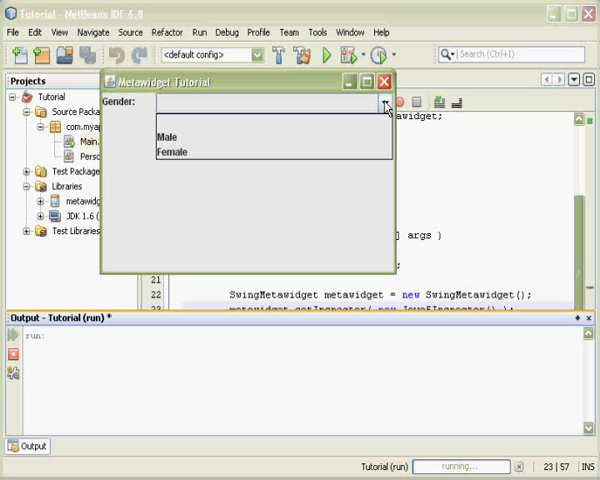
mouse_move(172, 152)
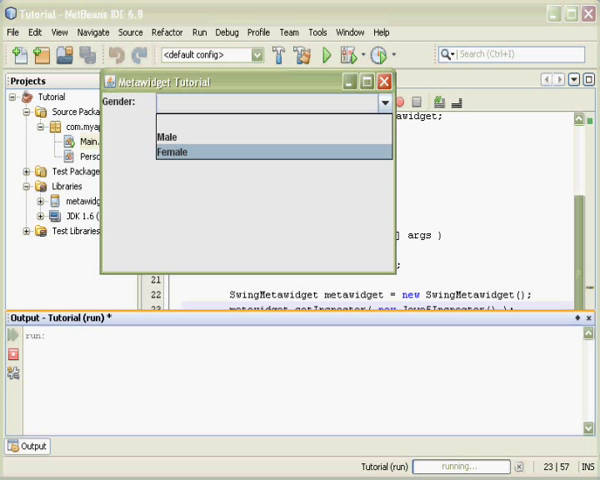